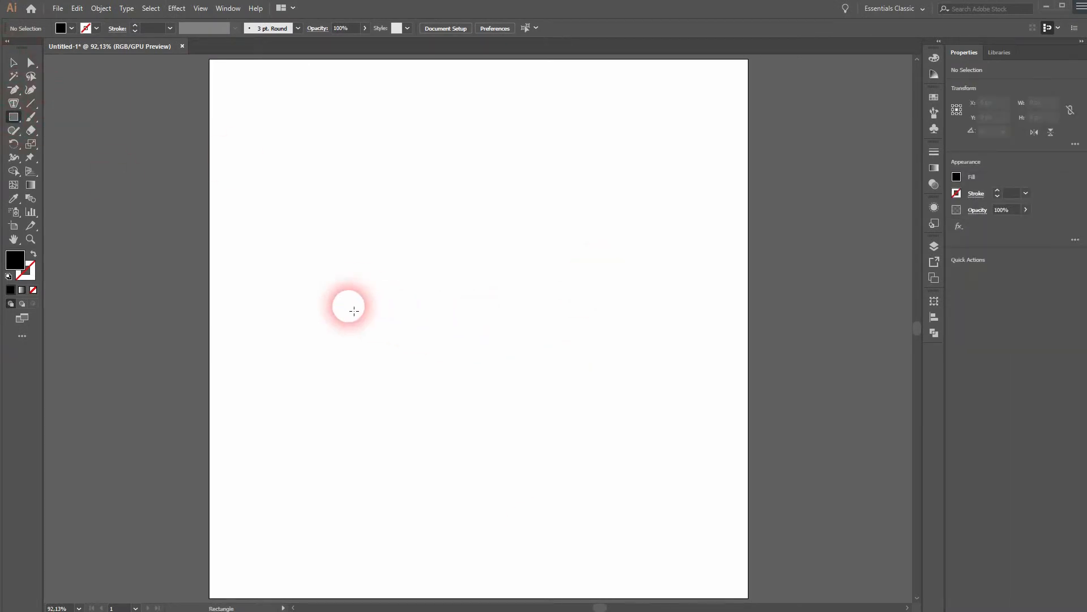
# Draw a black-filled rectangle, about 339 by 222 px, as the house body
pyautogui.moveTo(350, 307); pyautogui.dragTo(597, 448)
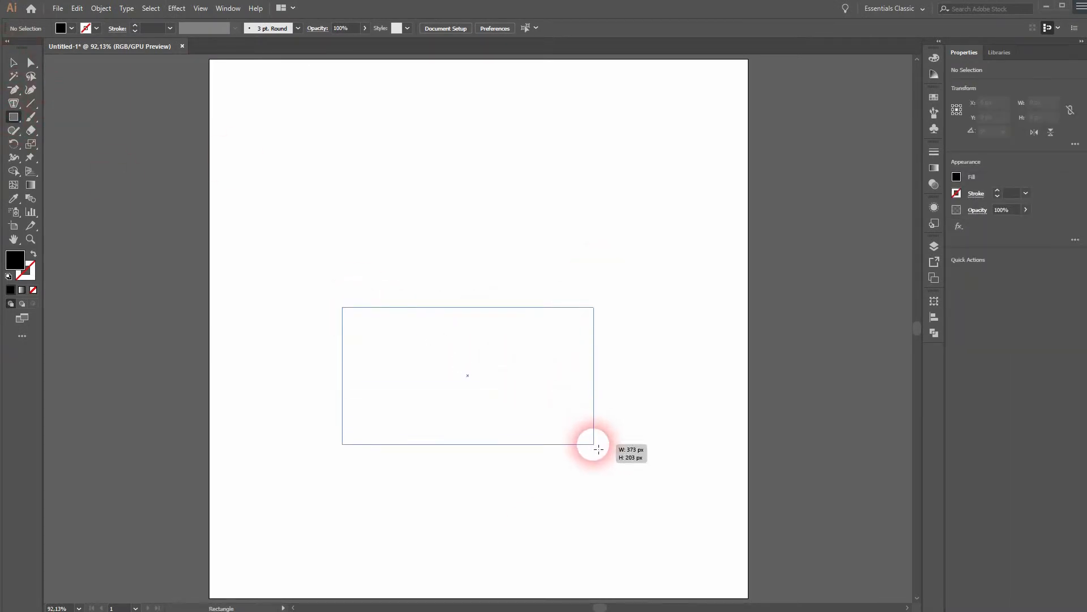
pyautogui.moveTo(597, 449); pyautogui.dragTo(575, 460)
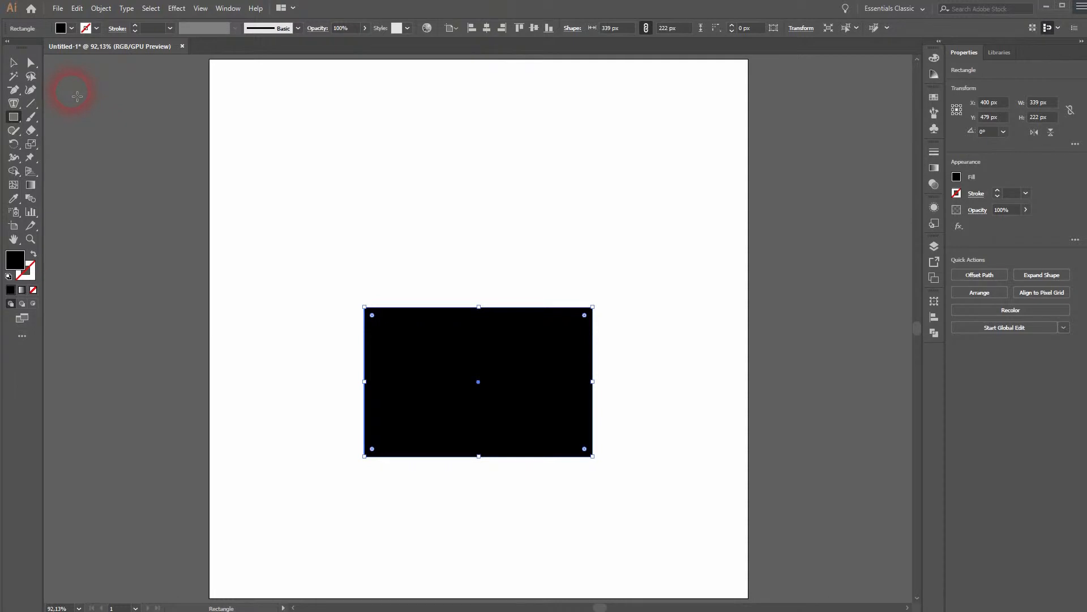
# Draw a Star Tool triangle above the body and widen it to about 510 px
pyautogui.click(13, 116)
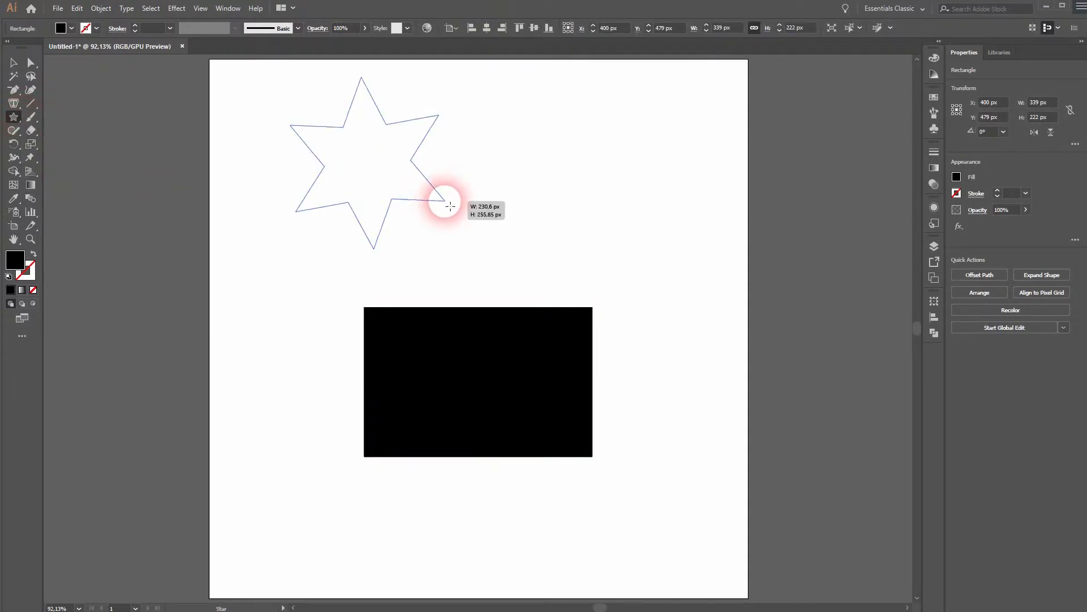
pyautogui.moveTo(451, 204); pyautogui.dragTo(455, 212)
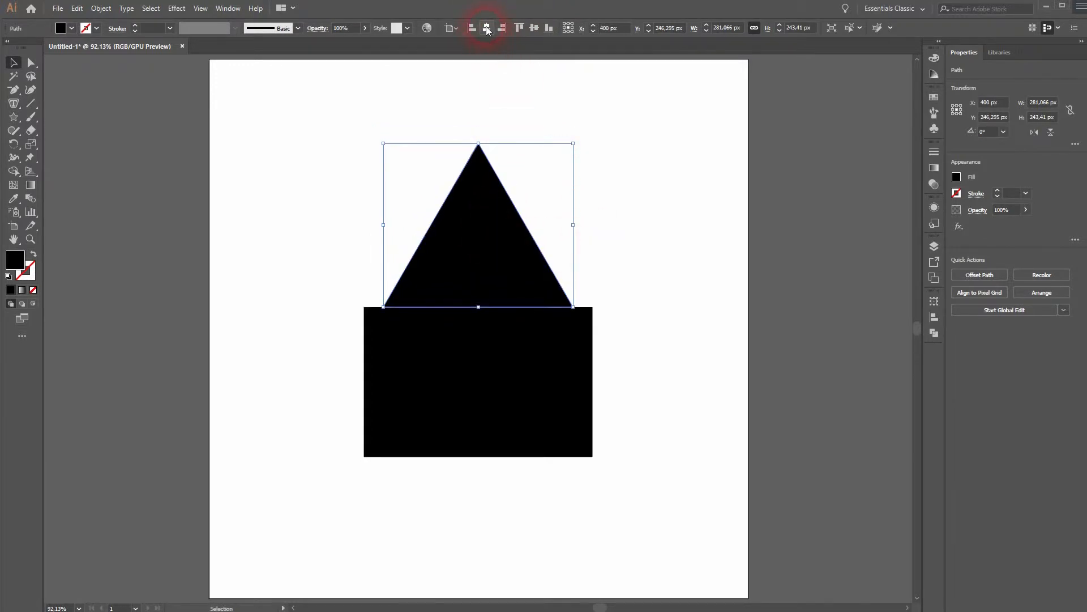
pyautogui.moveTo(573, 225); pyautogui.dragTo(619, 227)
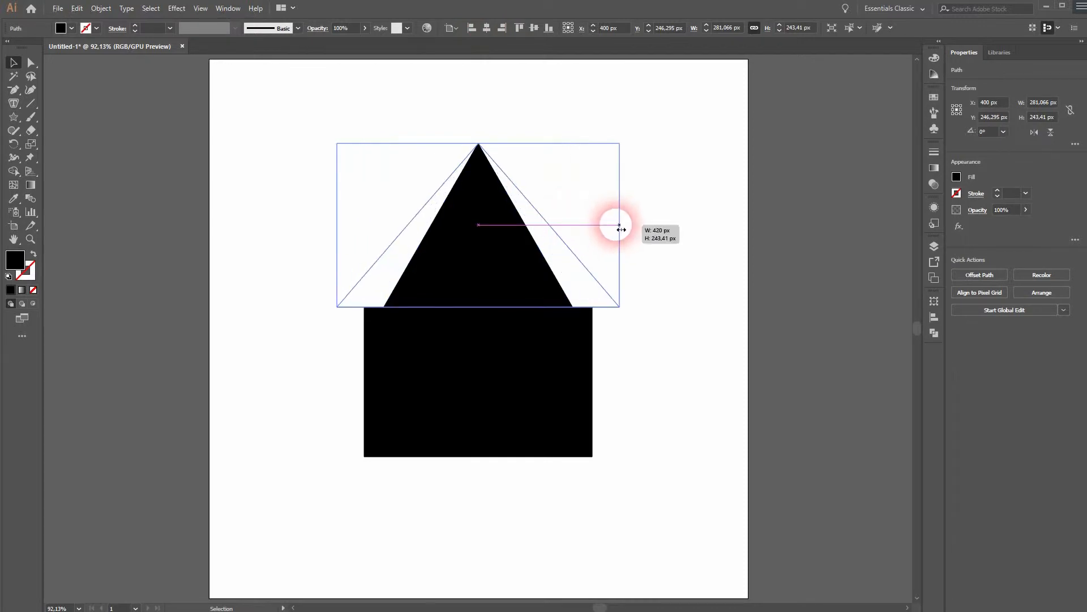
pyautogui.moveTo(617, 226); pyautogui.dragTo(661, 226)
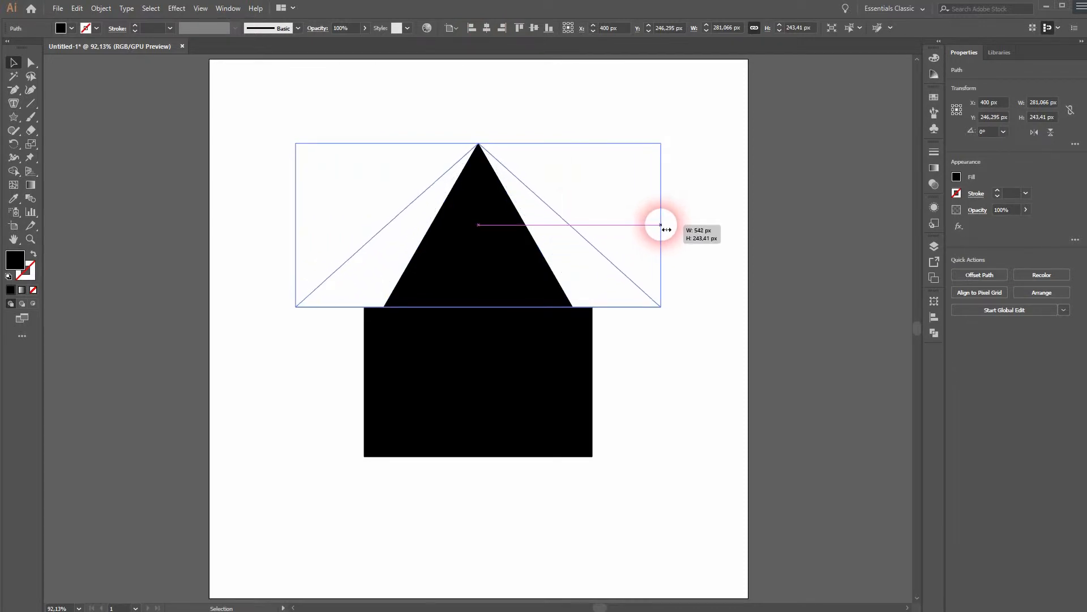
pyautogui.moveTo(661, 225); pyautogui.dragTo(654, 225)
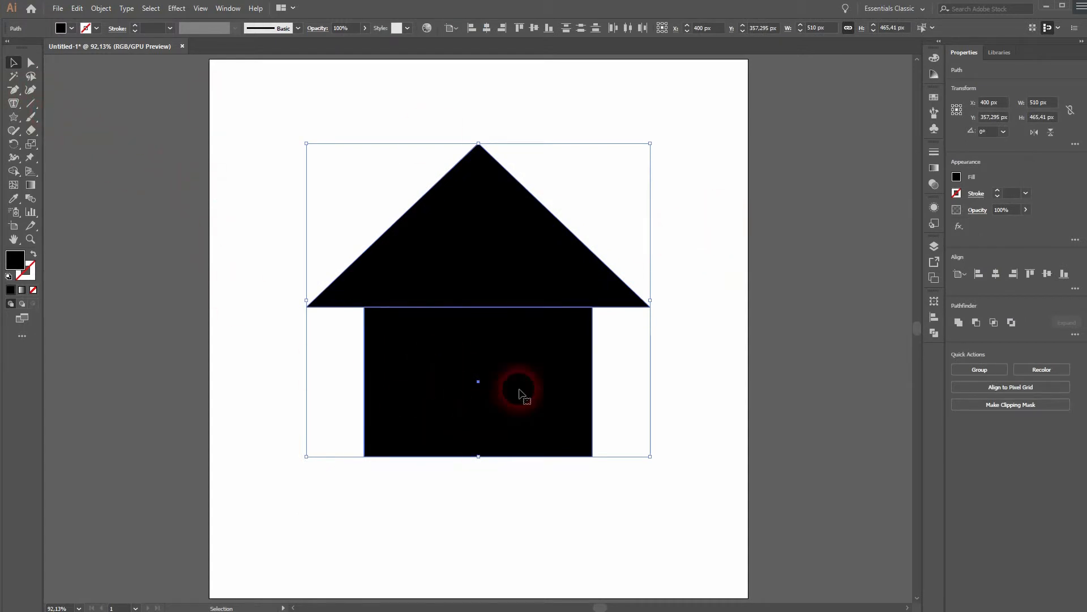
# Draw a tall 91 by 184 px white rectangle left of the house for the door
pyautogui.click(13, 117)
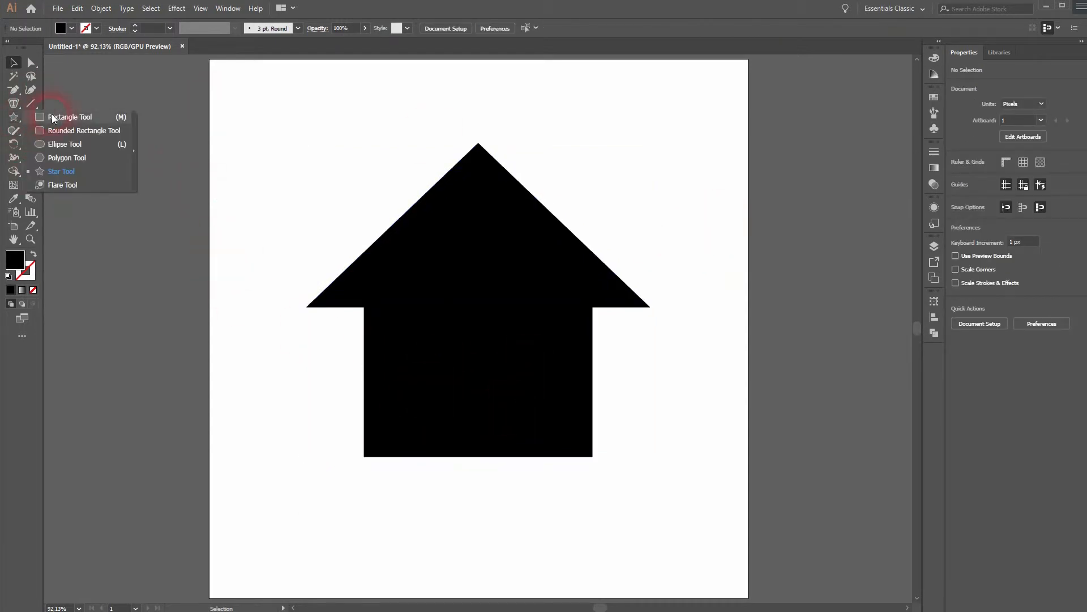
pyautogui.click(69, 117)
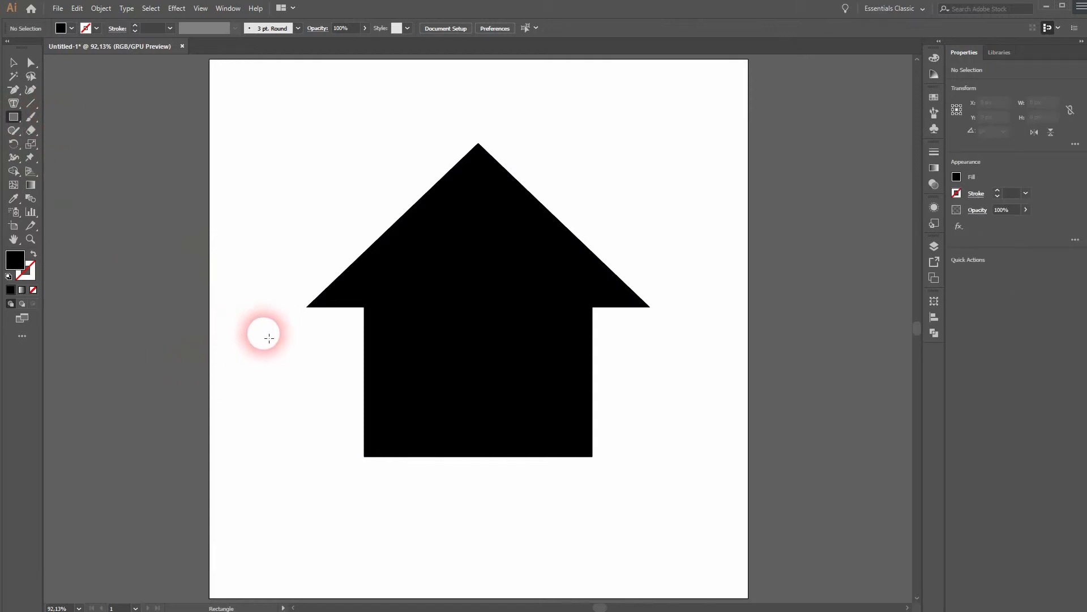
pyautogui.moveTo(268, 337); pyautogui.dragTo(300, 457)
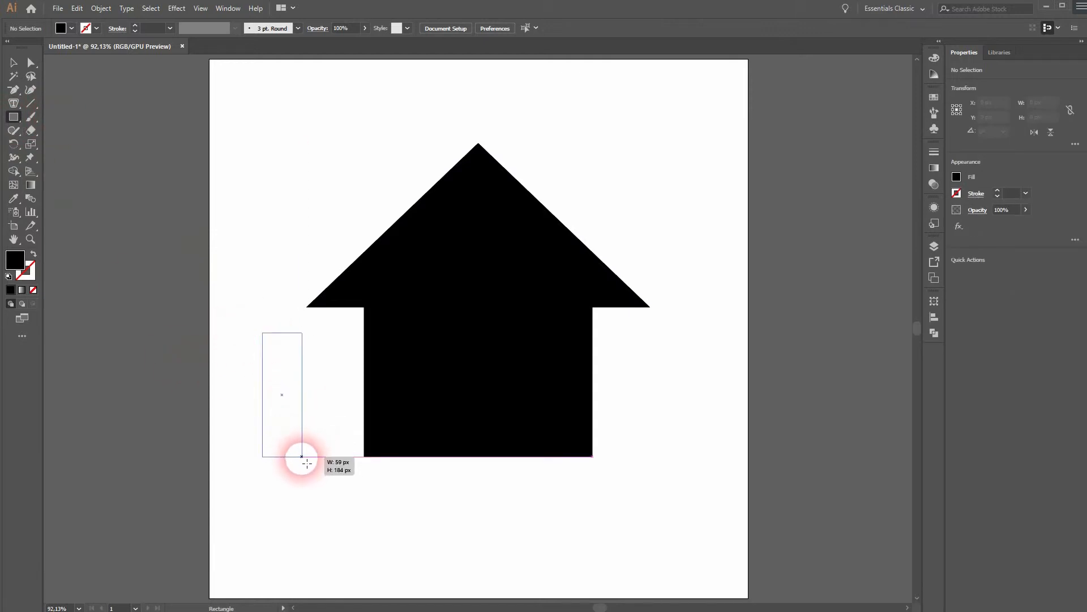
pyautogui.moveTo(302, 457); pyautogui.dragTo(326, 458)
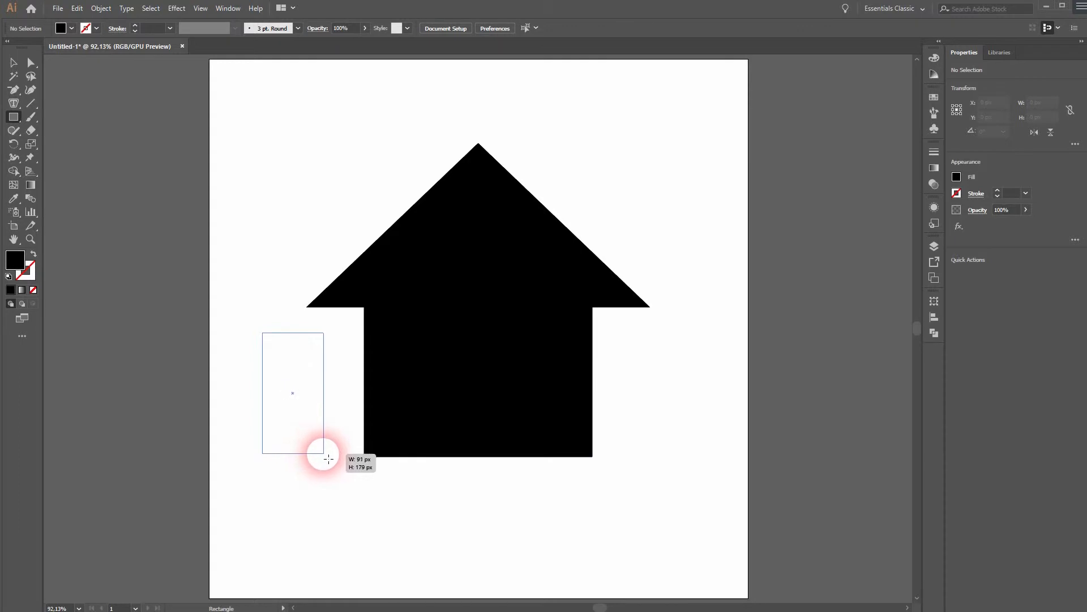
pyautogui.moveTo(261, 332); pyautogui.dragTo(325, 456)
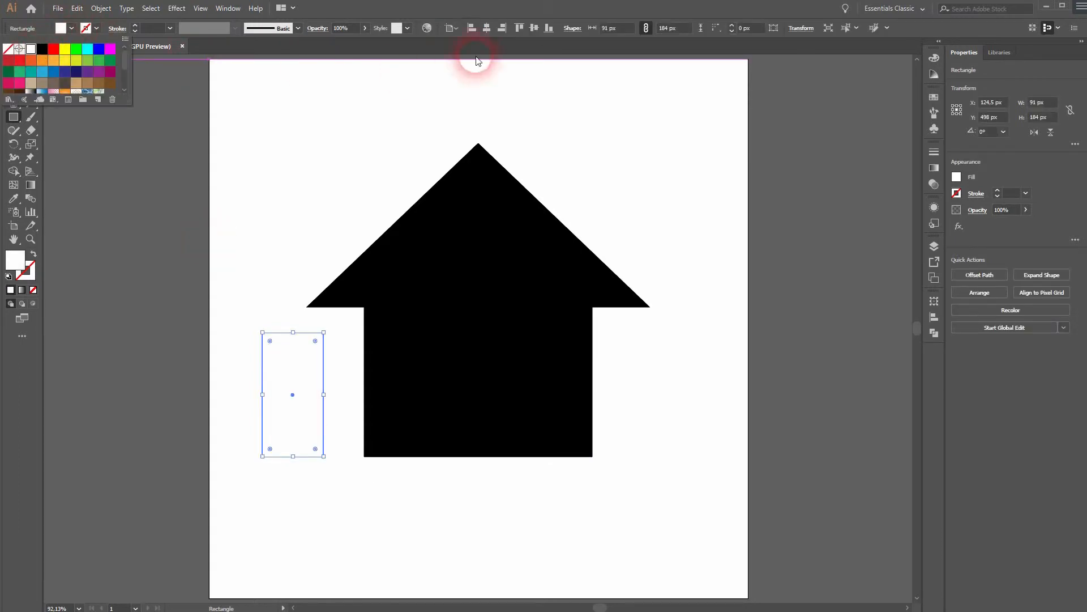
pyautogui.click(486, 27)
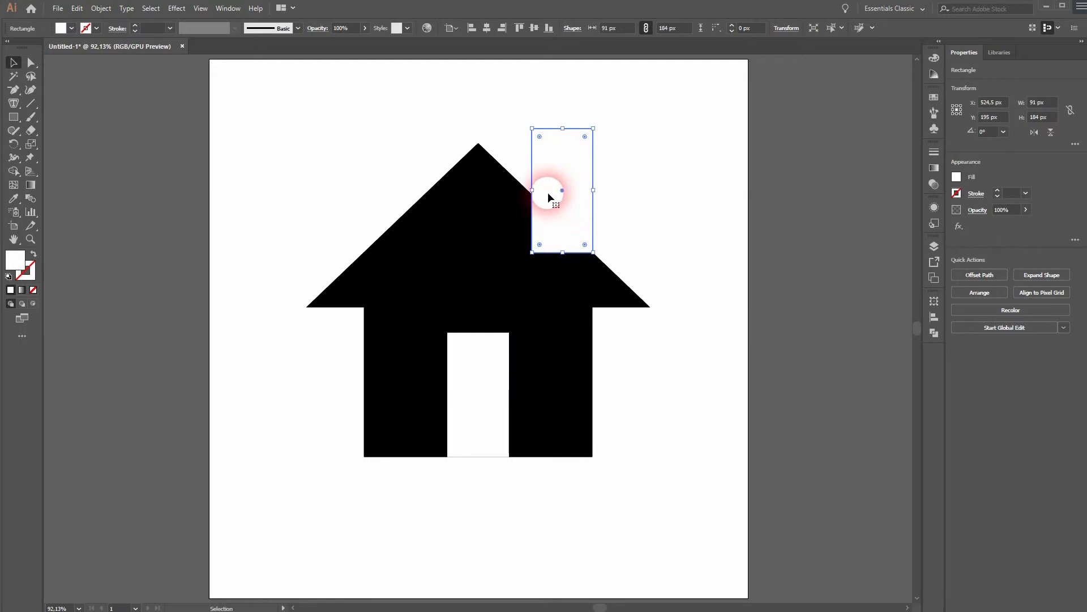
# Place a rectangle on the right roof slope and narrow it into a 61 px-wide chimney
pyautogui.moveTo(548, 197); pyautogui.dragTo(555, 229)
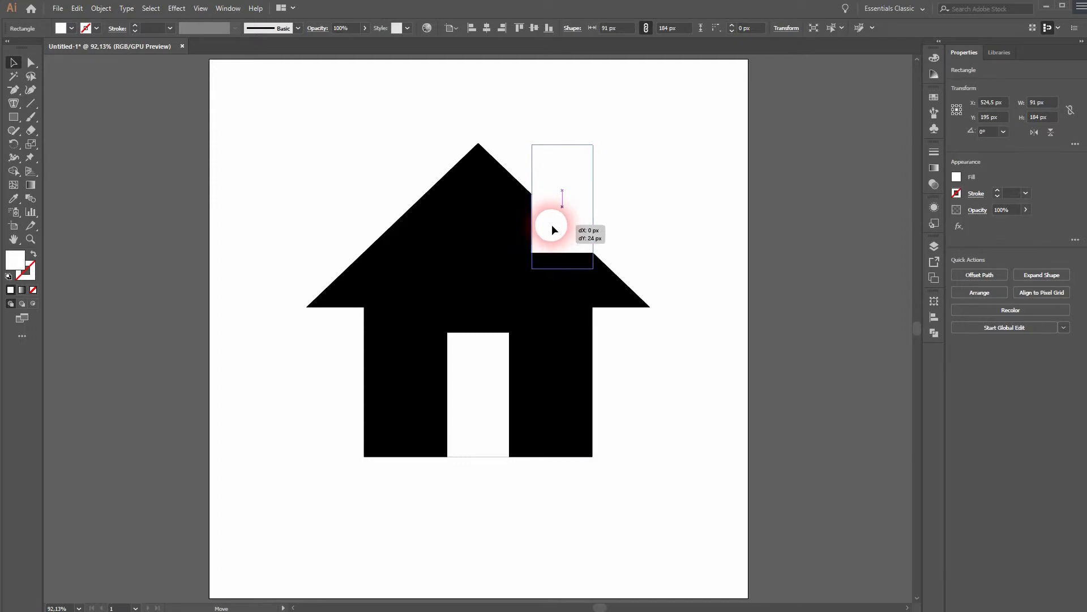
pyautogui.moveTo(562, 222); pyautogui.dragTo(552, 228)
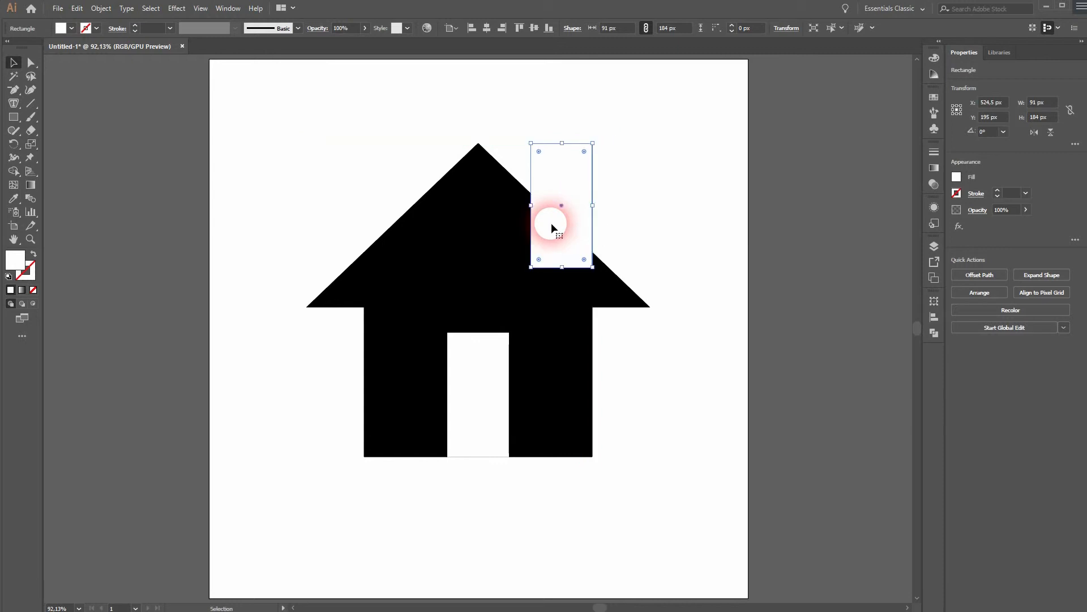
pyautogui.moveTo(554, 229); pyautogui.dragTo(534, 213)
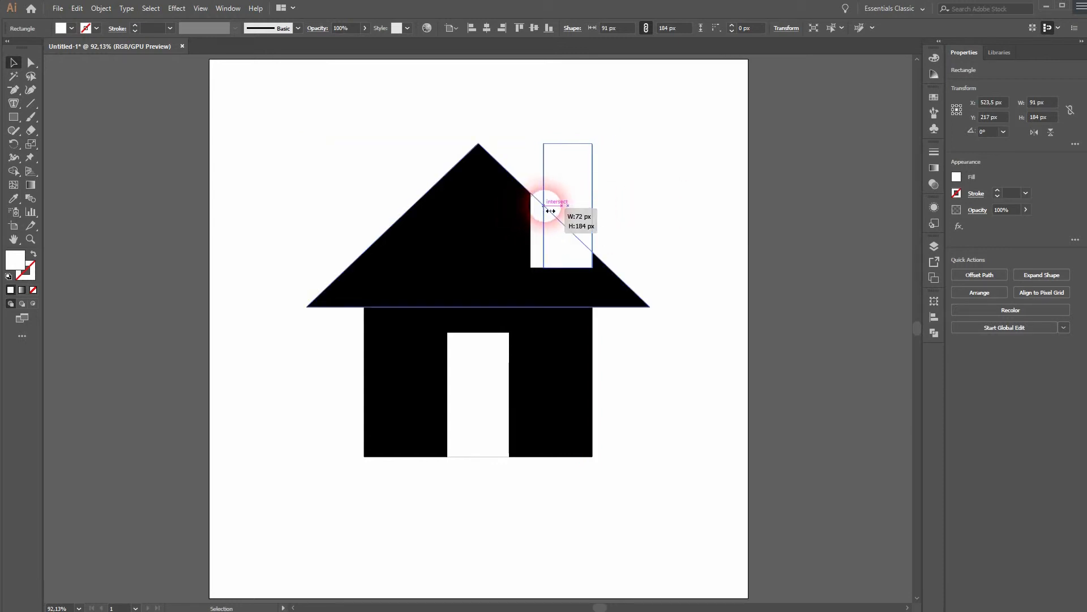
pyautogui.moveTo(535, 211); pyautogui.dragTo(556, 213)
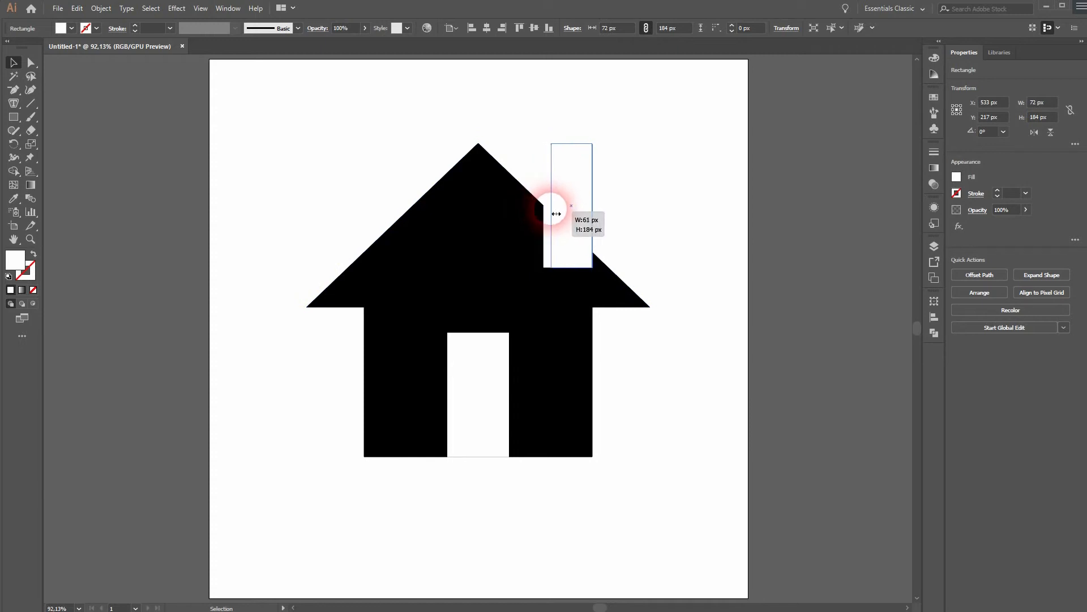
pyautogui.moveTo(546, 205); pyautogui.dragTo(554, 205)
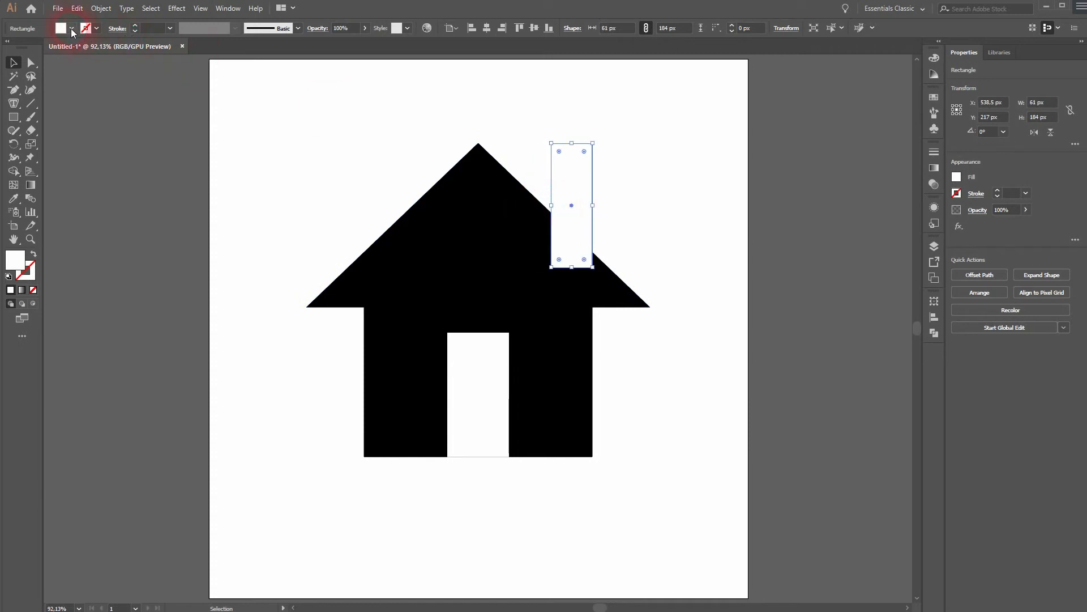
pyautogui.click(61, 28)
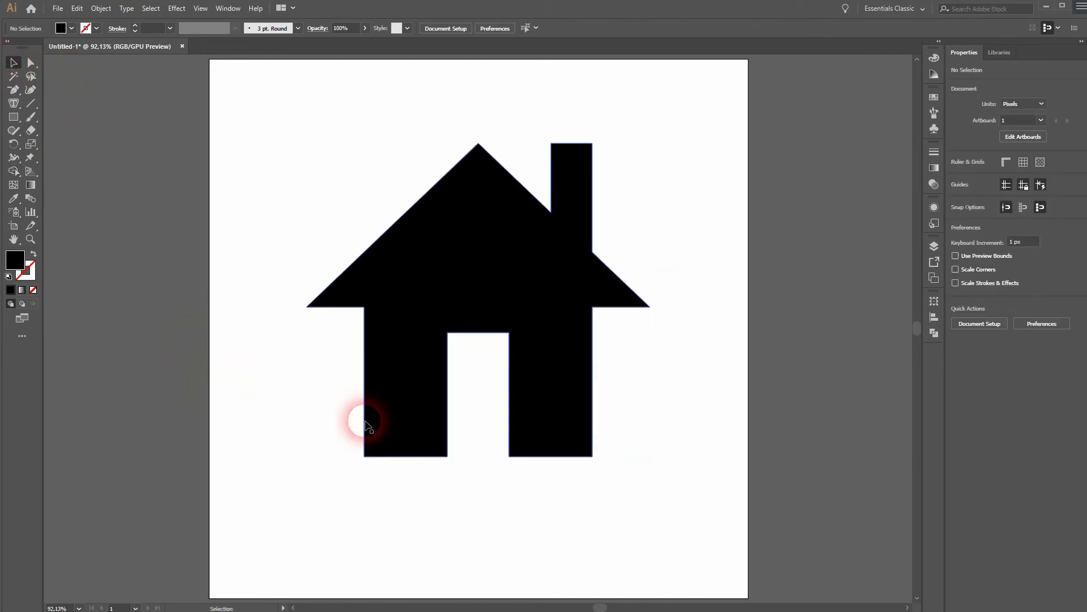
# Select the merged 510 by 465 px house path
pyautogui.click(368, 423)
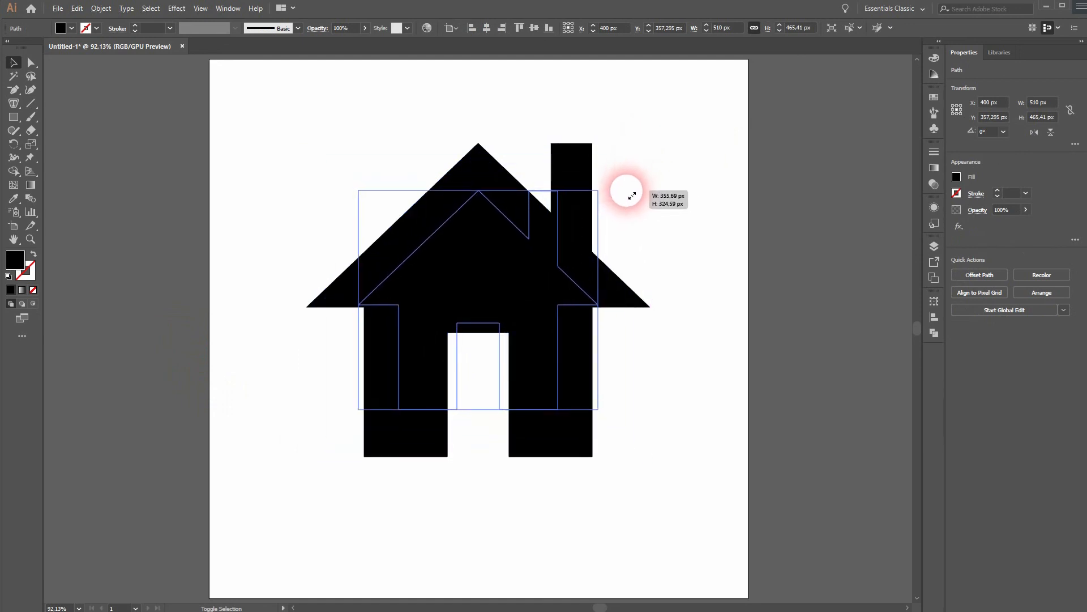